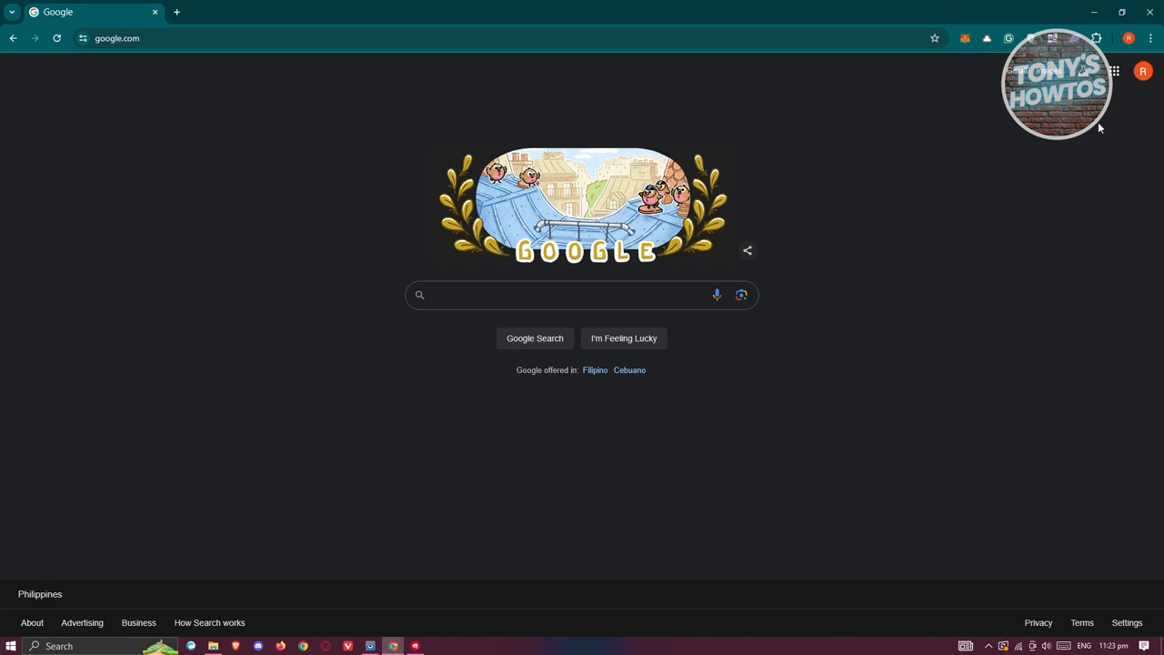
Search Google for 'my business' to surface the RENZ STUDIO Business Profile card
click(1113, 71)
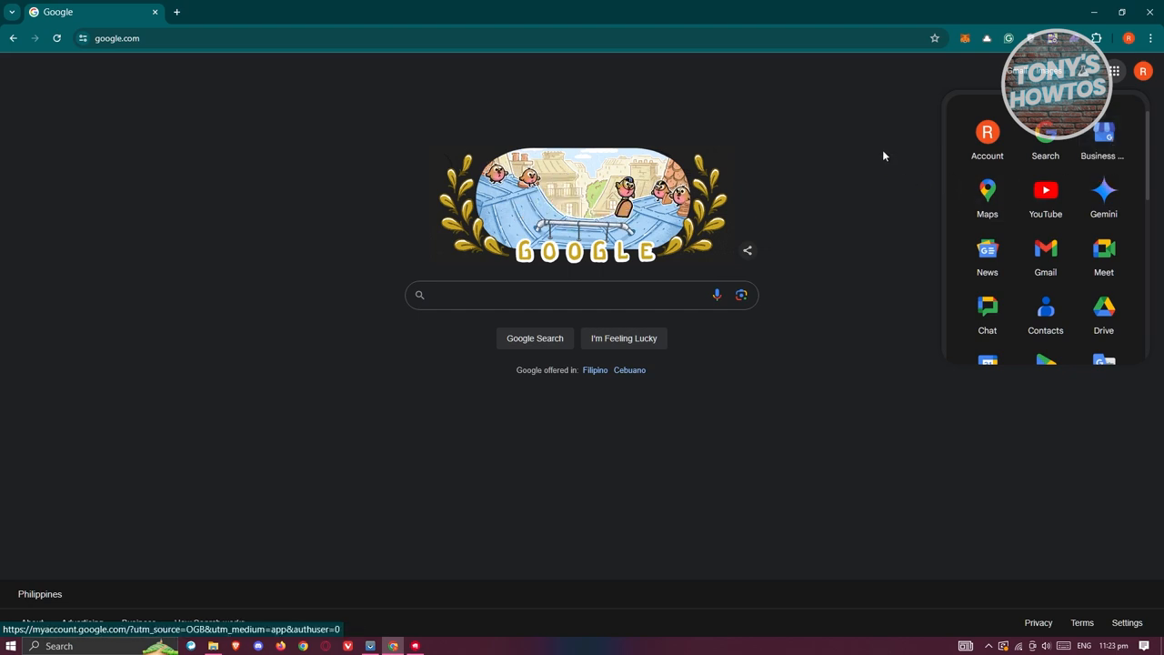
click(578, 295)
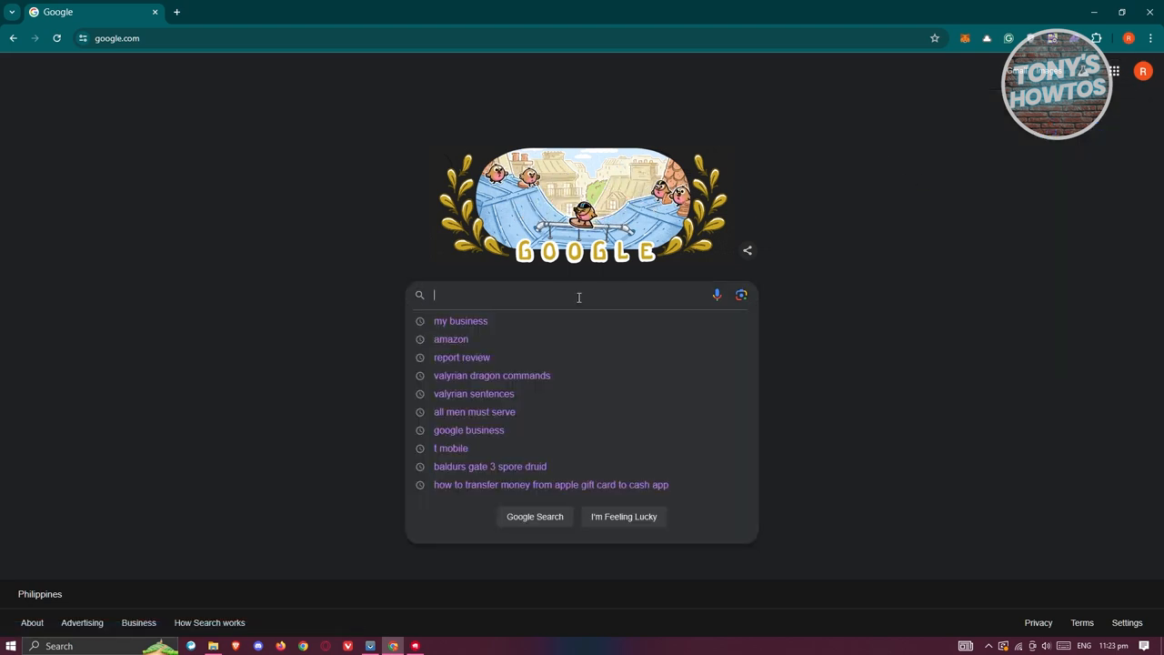
text(MY B)
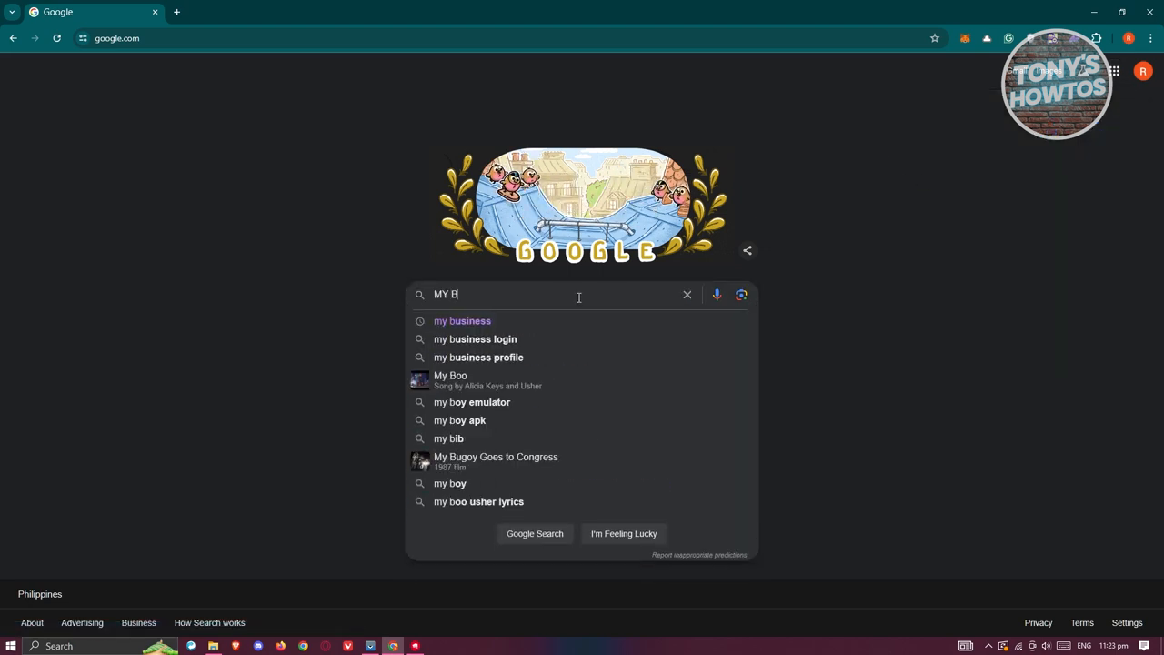
key(Enter)
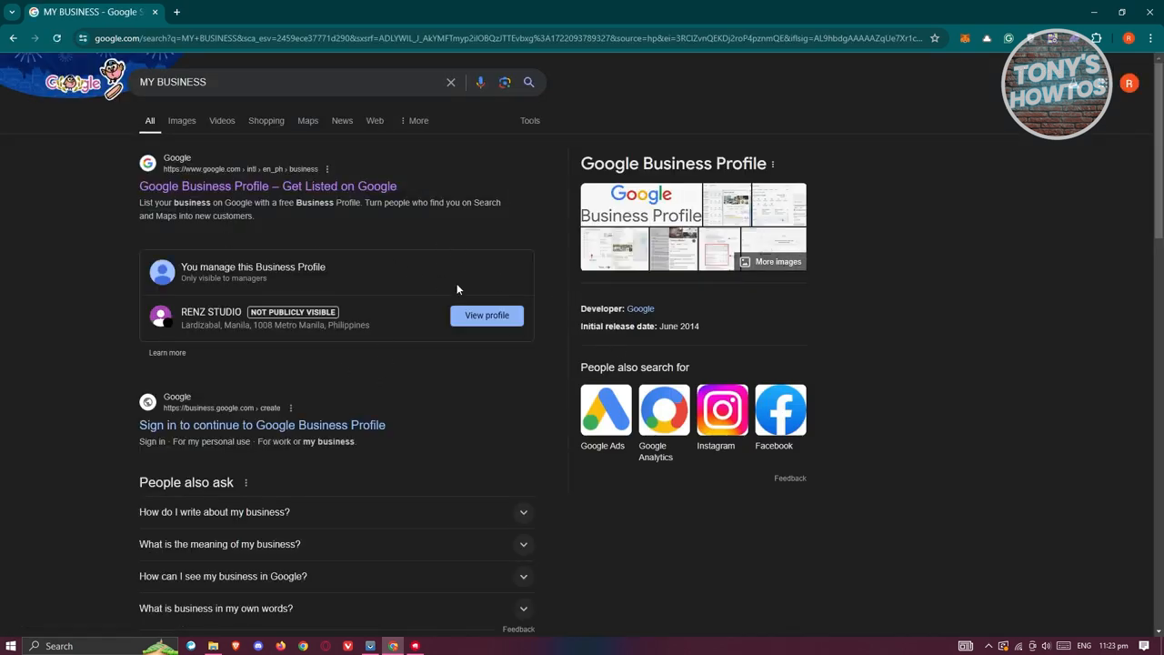
mouse_move(487, 316)
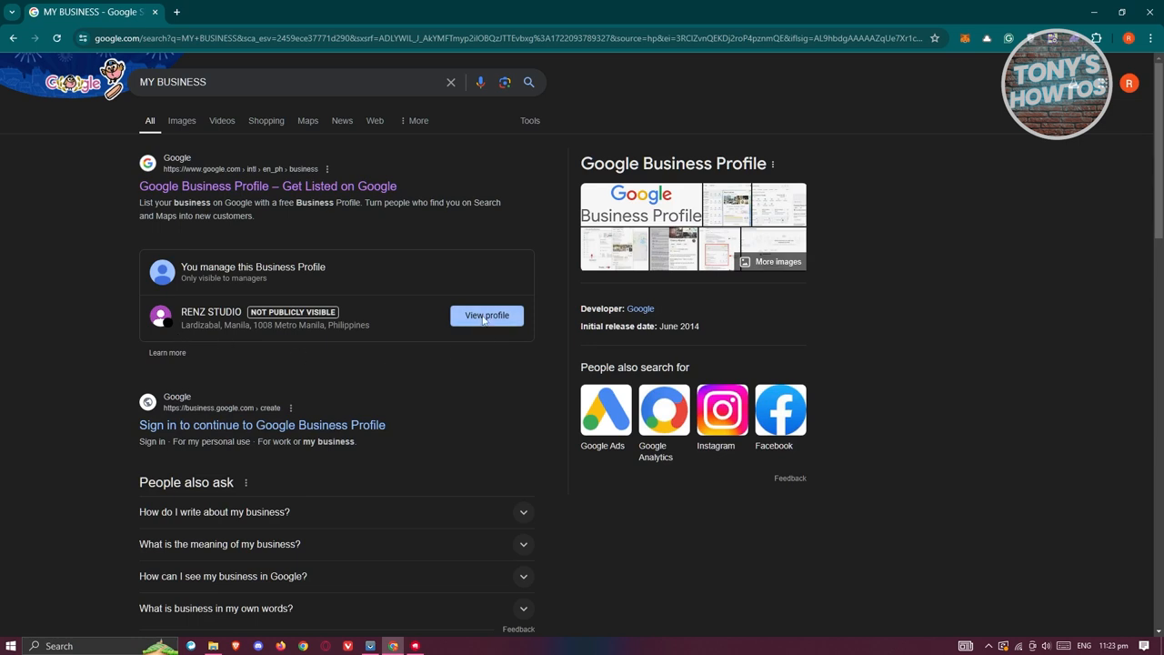
View the RENZ STUDIO profile to show its management panel in the results
click(487, 316)
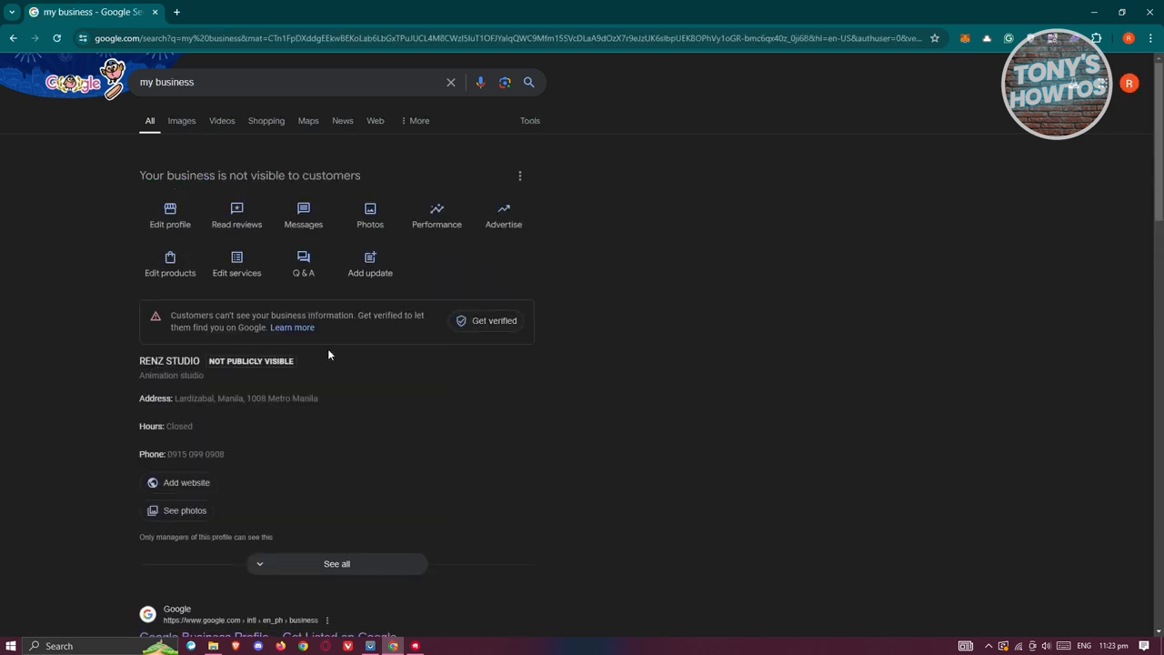
mouse_move(484, 269)
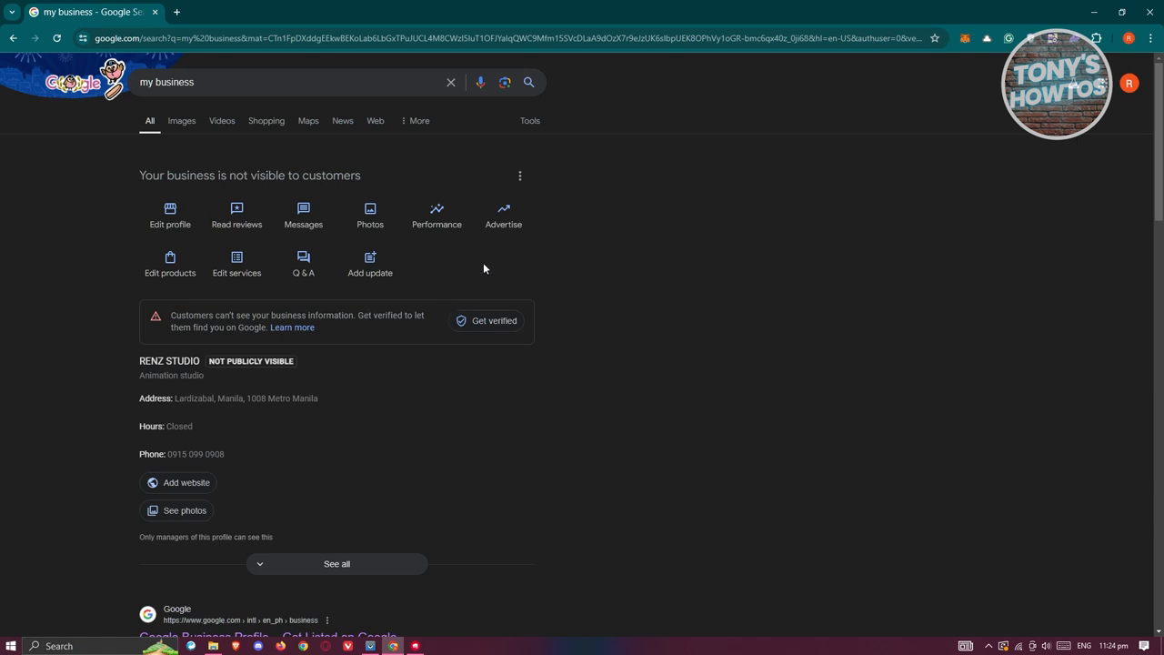
mouse_move(487, 264)
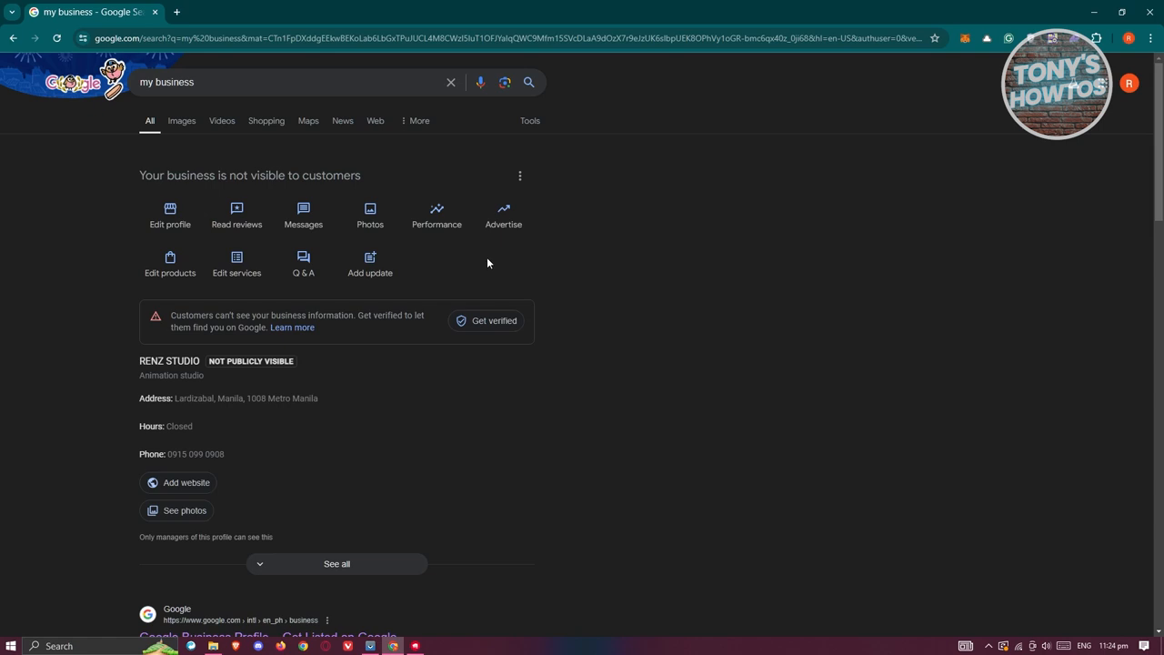
mouse_move(520, 176)
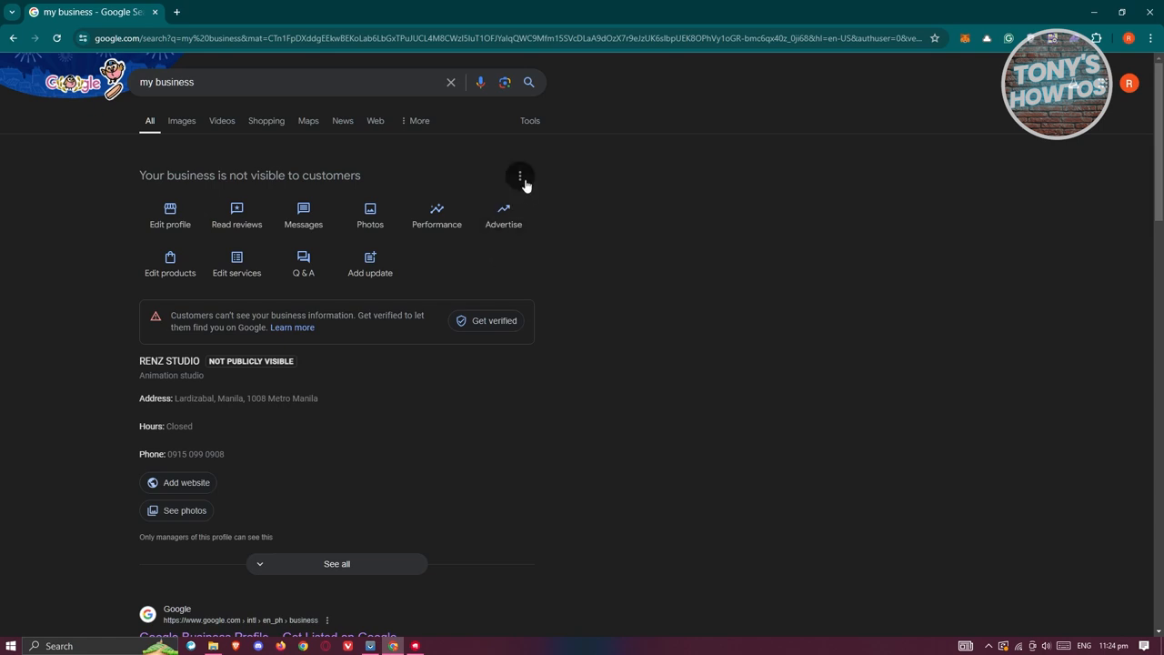
mouse_move(562, 187)
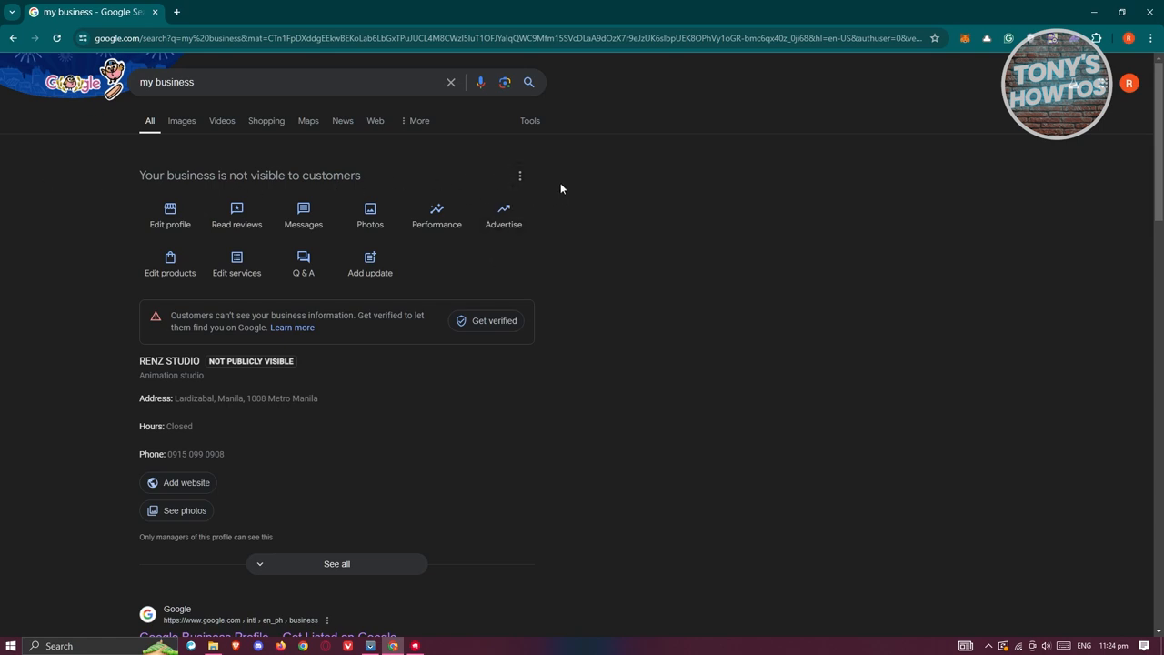
Reach Business Profile settings from the panel's three-dot more-options menu
click(520, 174)
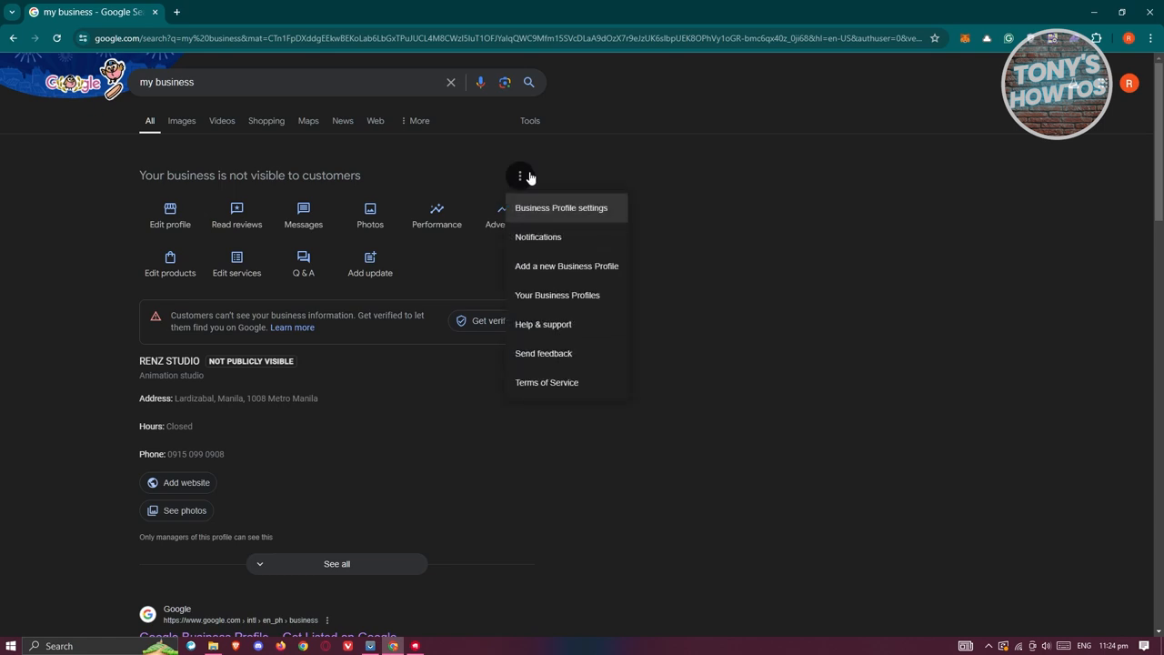
mouse_move(556, 224)
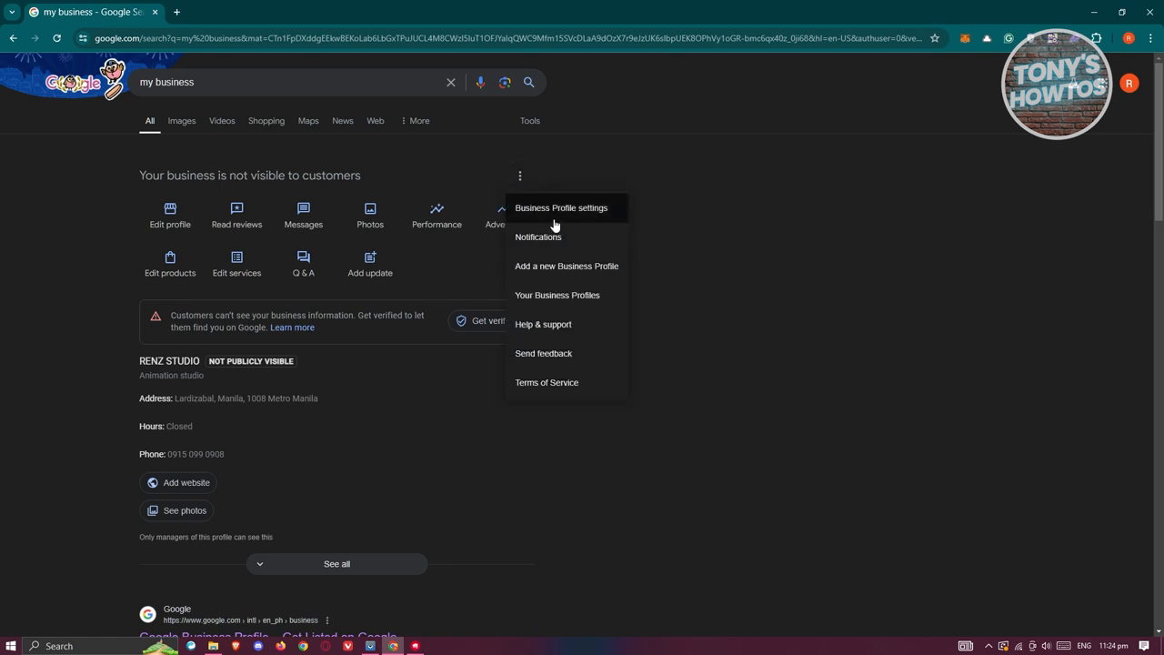
click(560, 207)
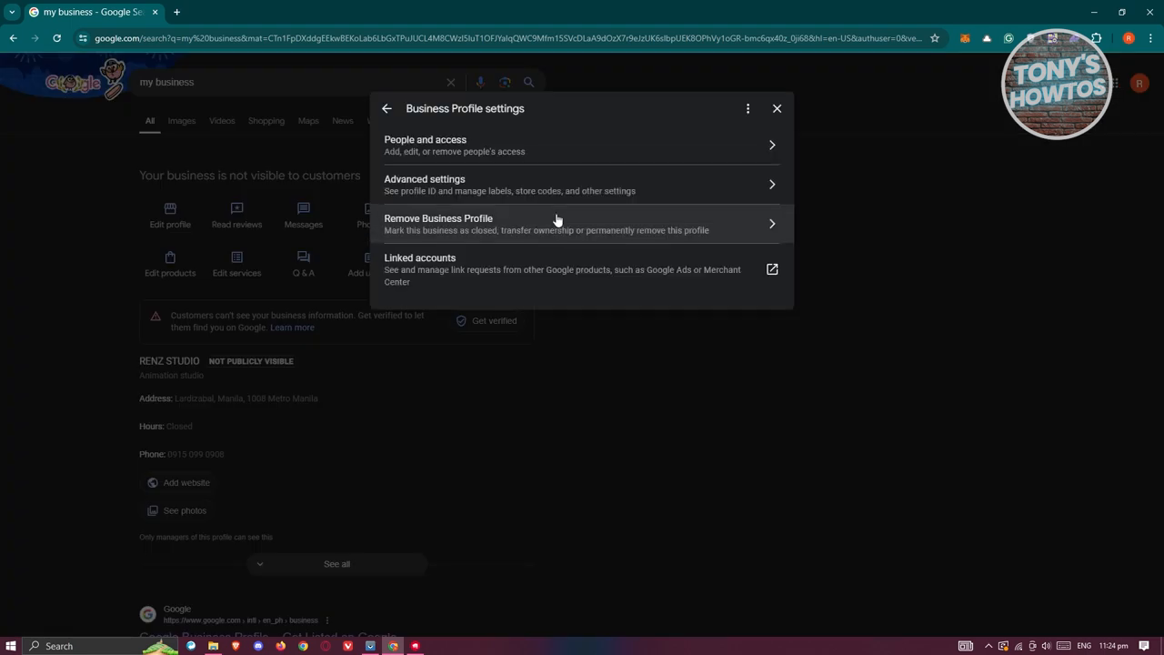
mouse_move(551, 217)
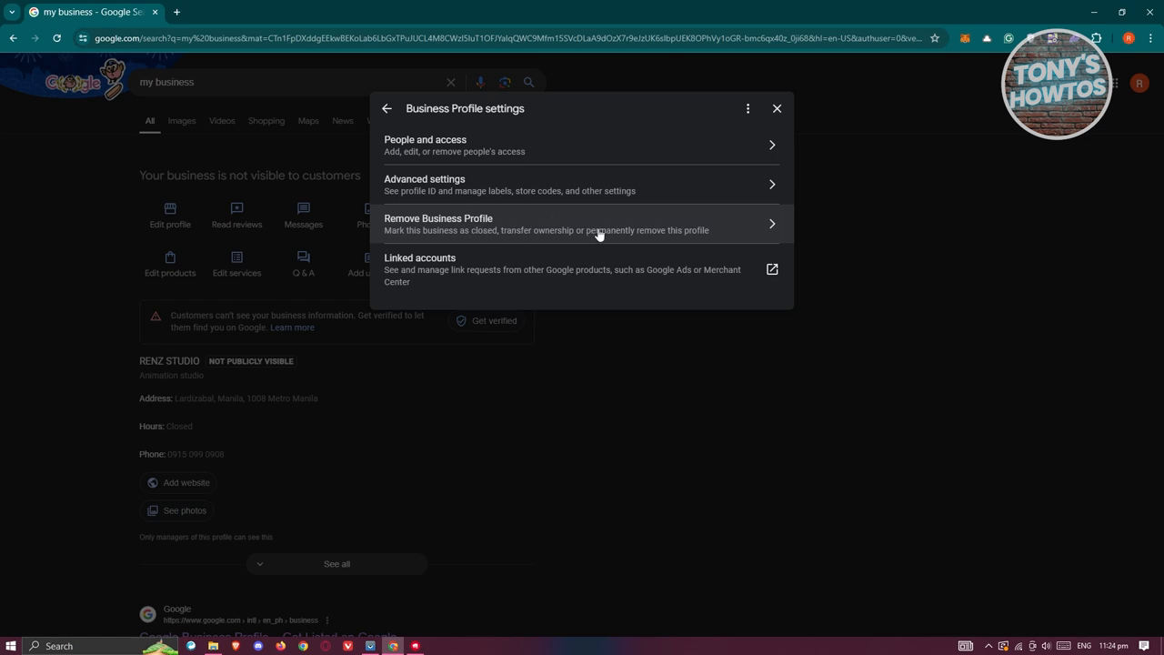
mouse_move(520, 218)
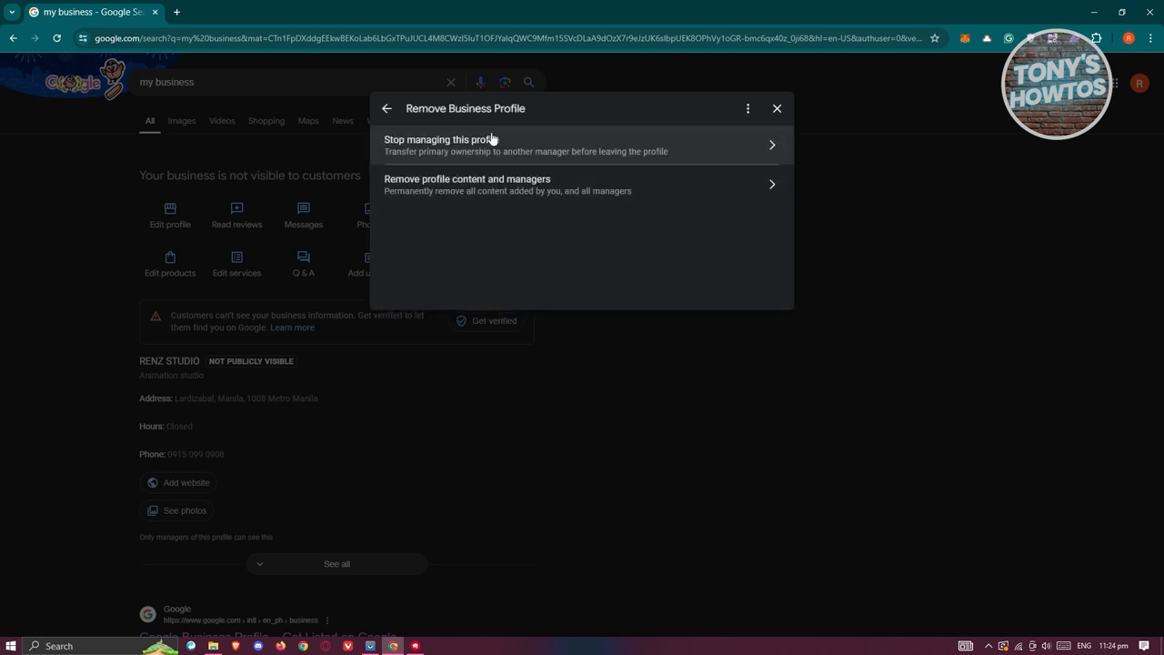
mouse_move(533, 151)
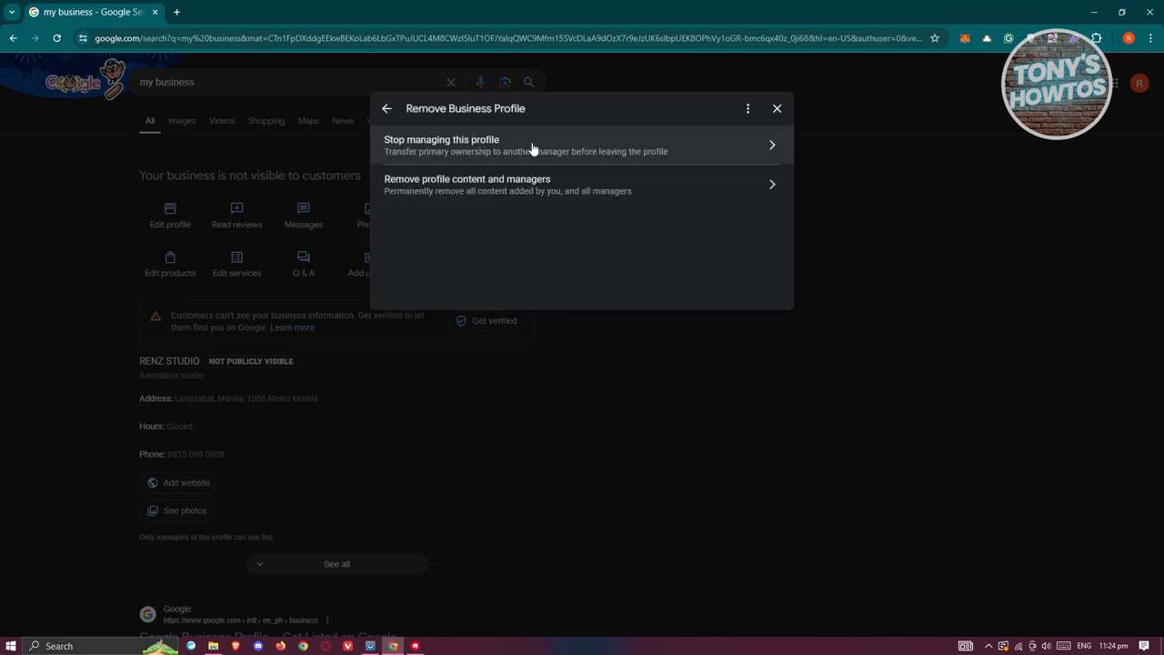
mouse_move(546, 151)
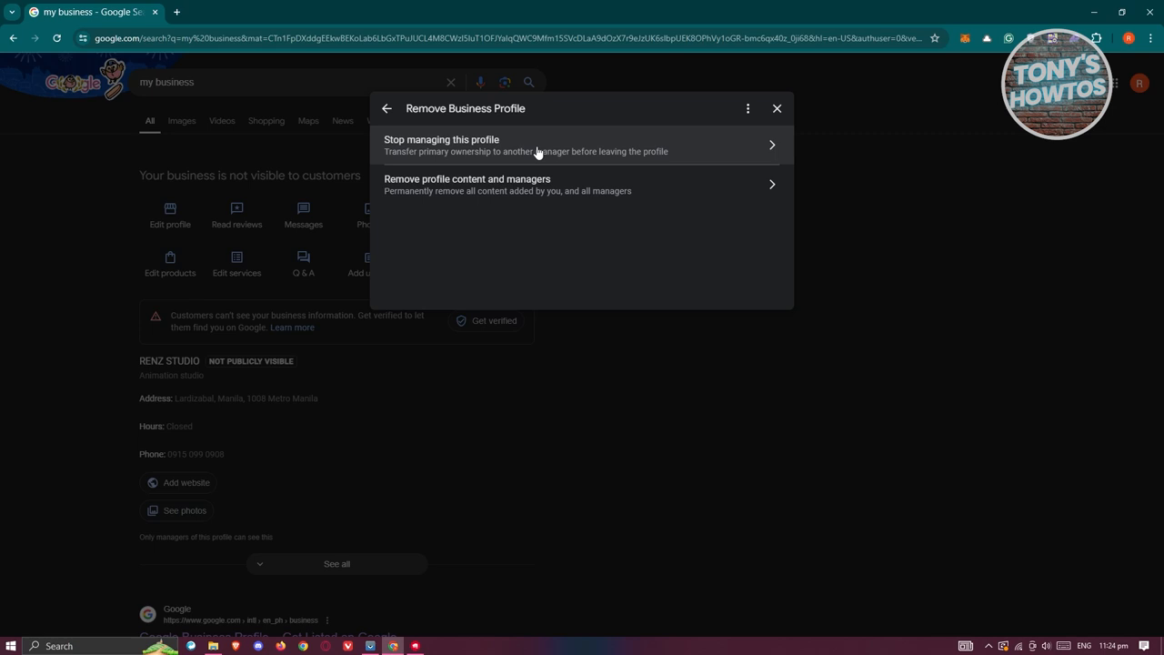
mouse_move(487, 233)
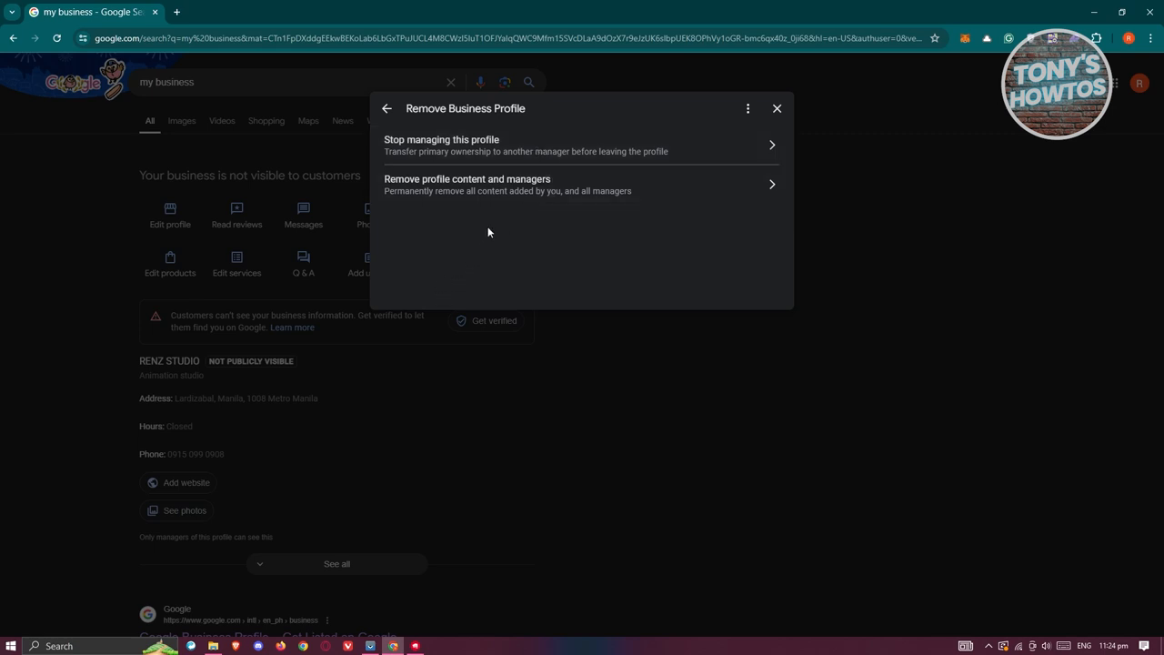
mouse_move(567, 236)
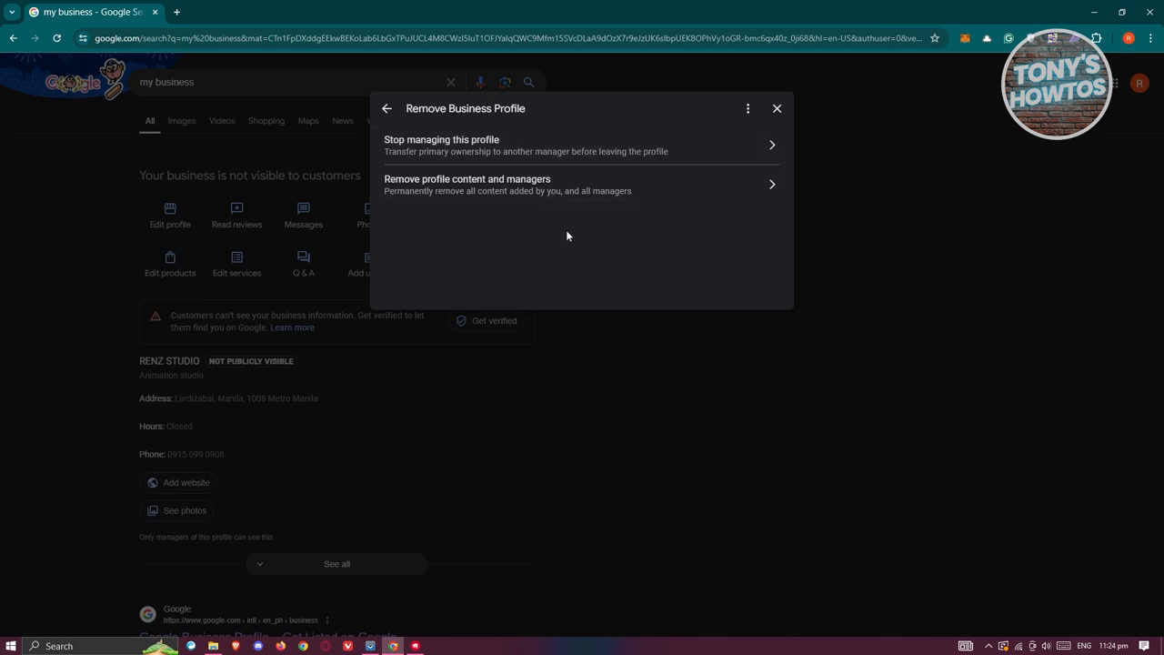
mouse_move(545, 185)
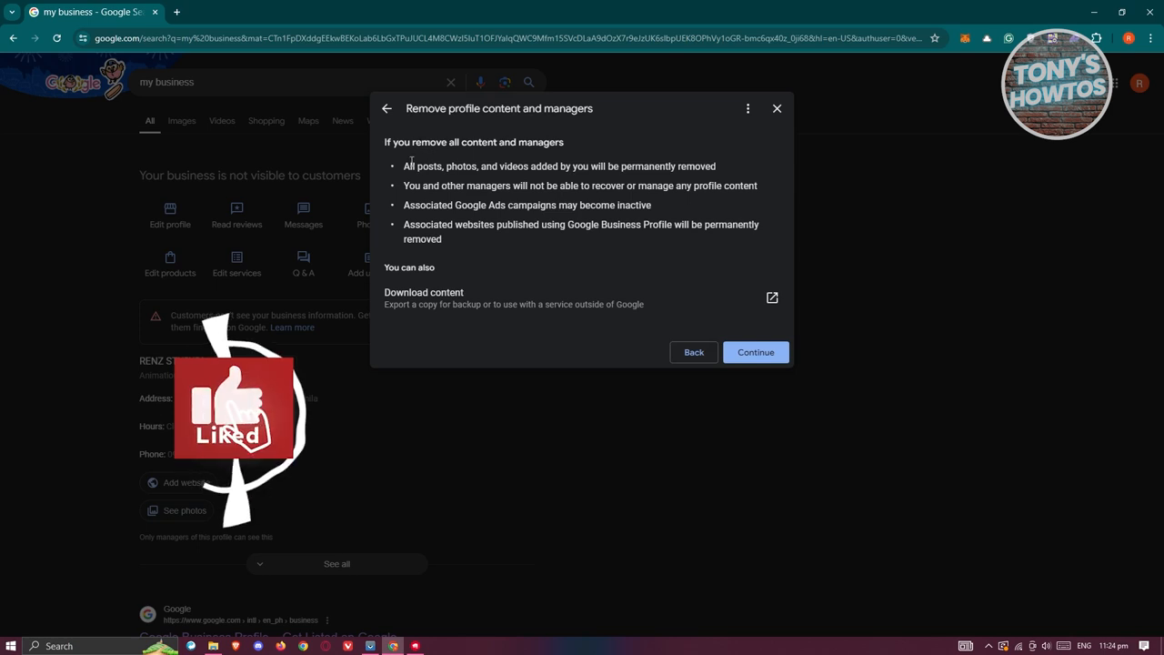
Read the removal consequences and continue to the final confirmation to remove content and managers
drag(404, 165, 571, 165)
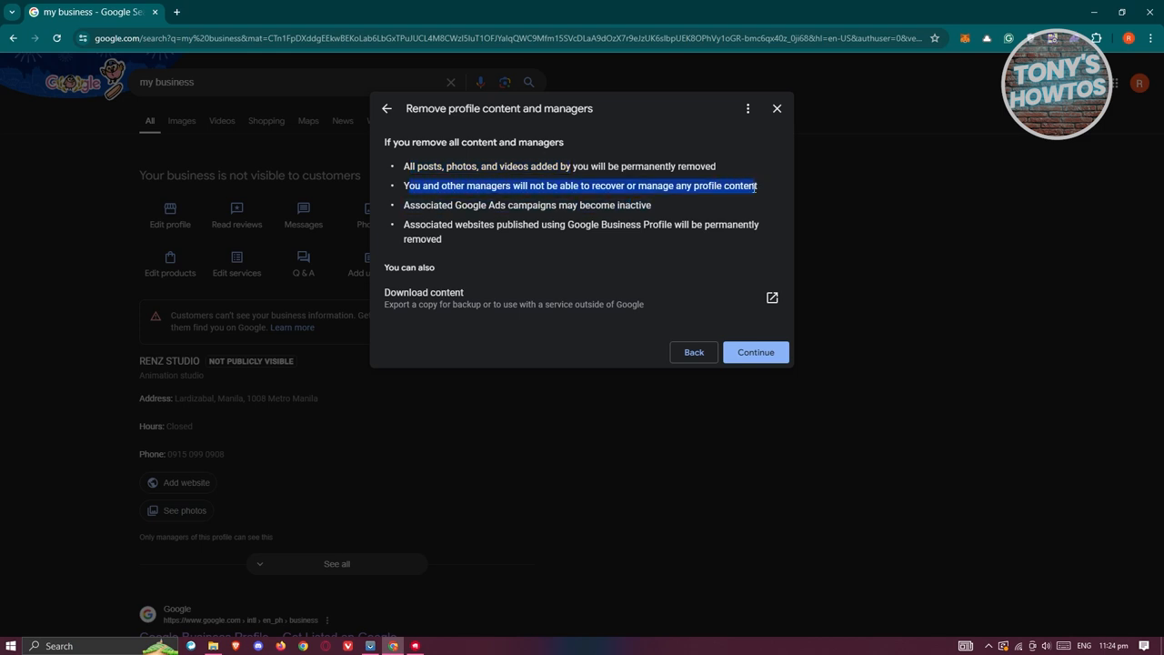
mouse_move(523, 266)
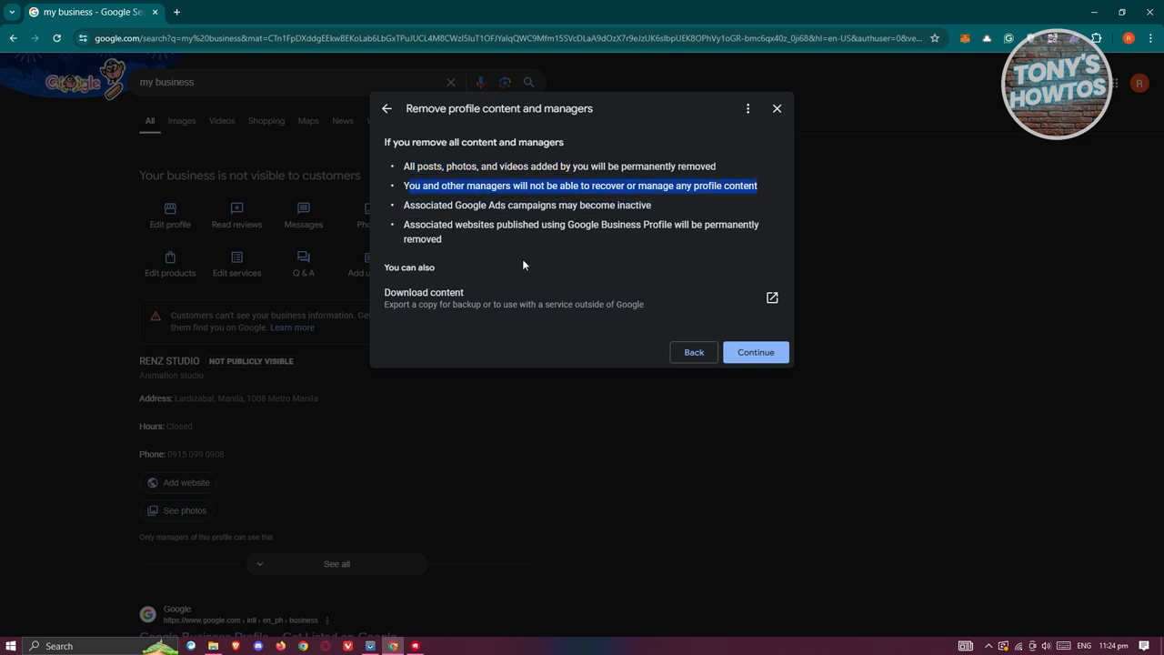
mouse_move(418, 219)
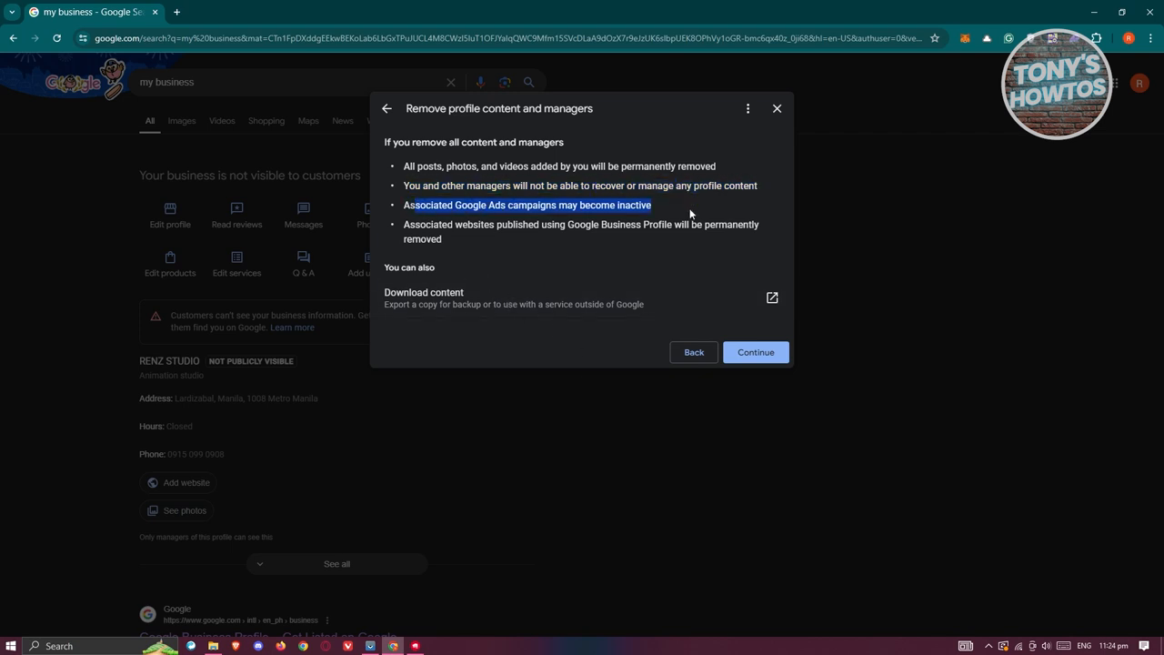
mouse_move(489, 262)
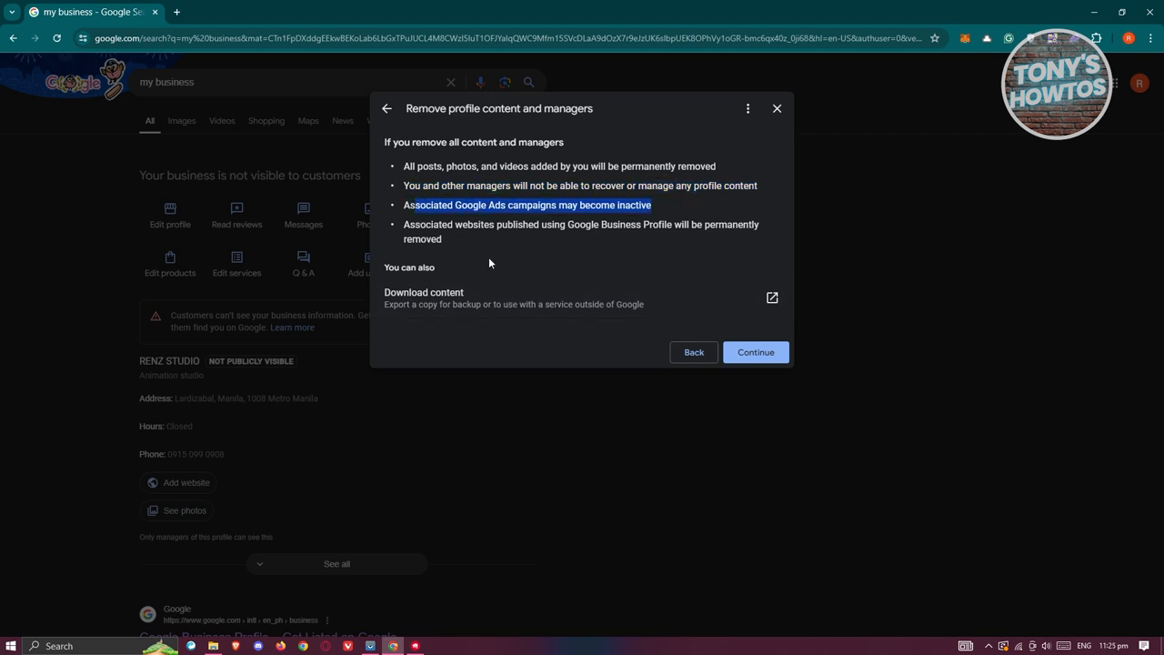
mouse_move(400, 235)
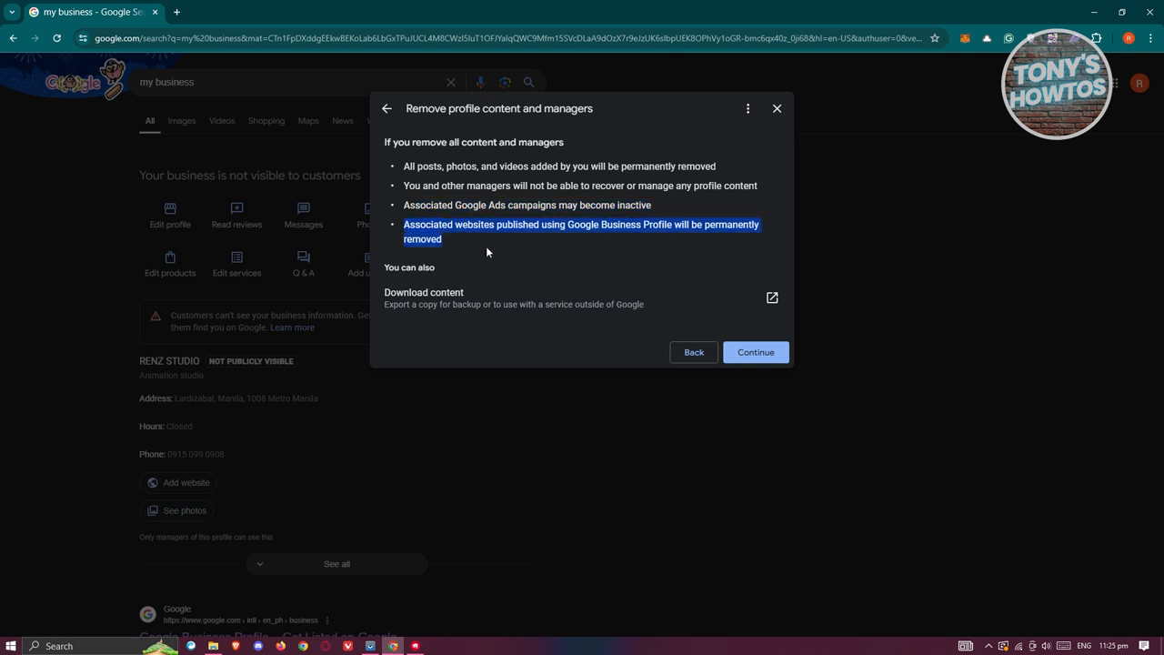
mouse_move(614, 247)
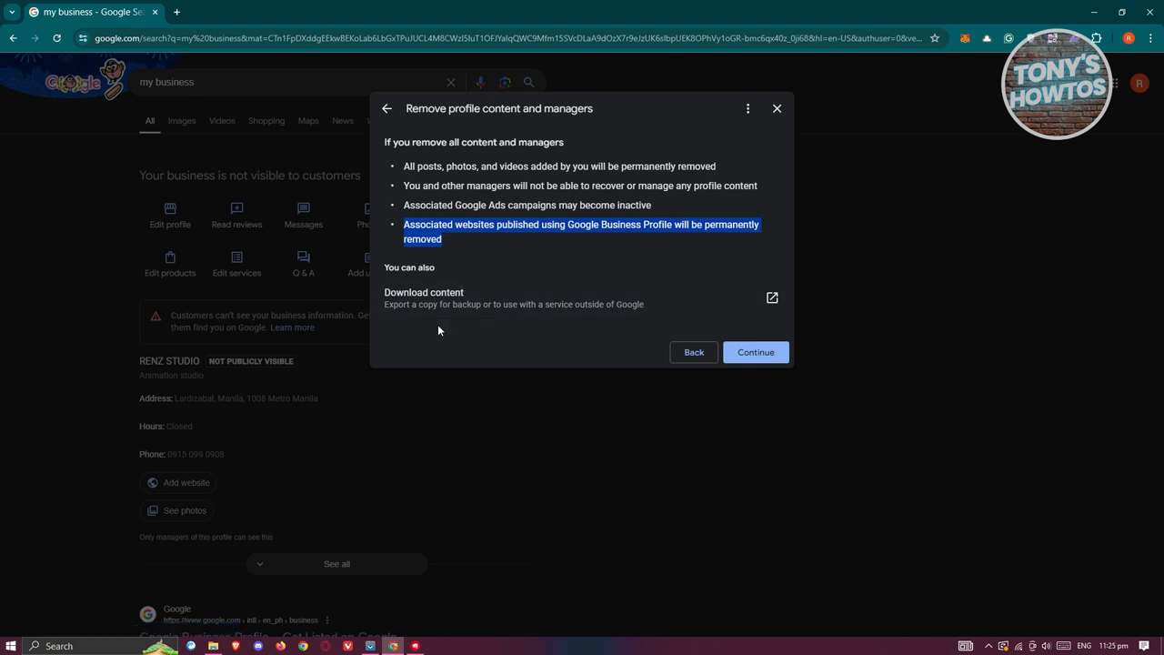
mouse_move(539, 336)
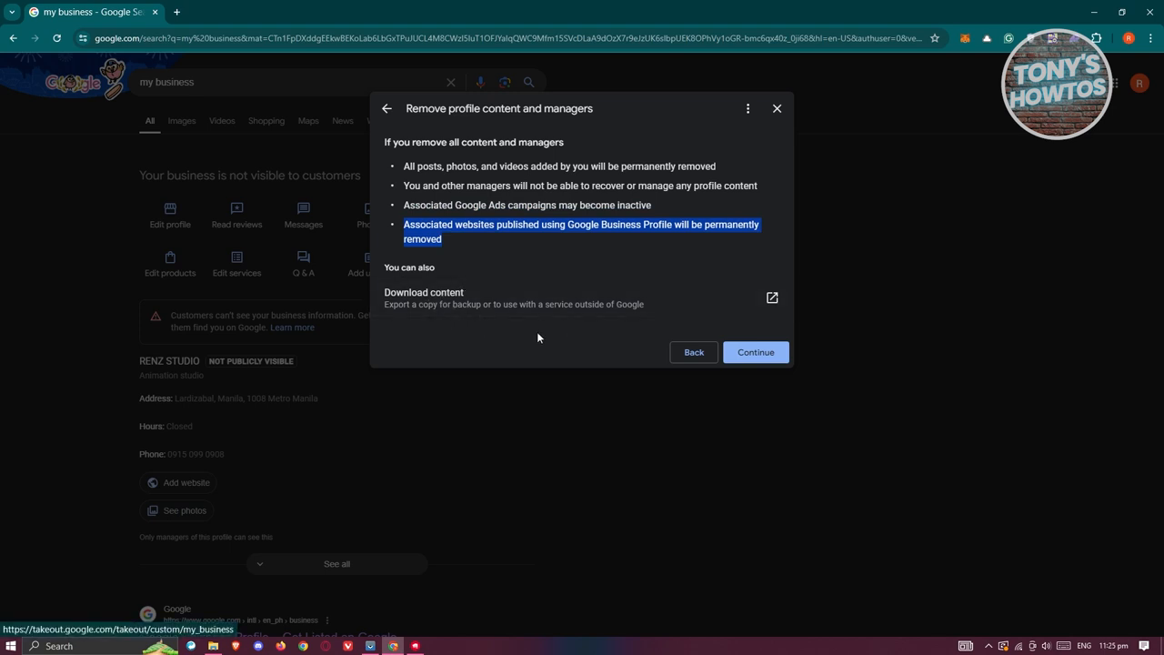
mouse_move(582, 283)
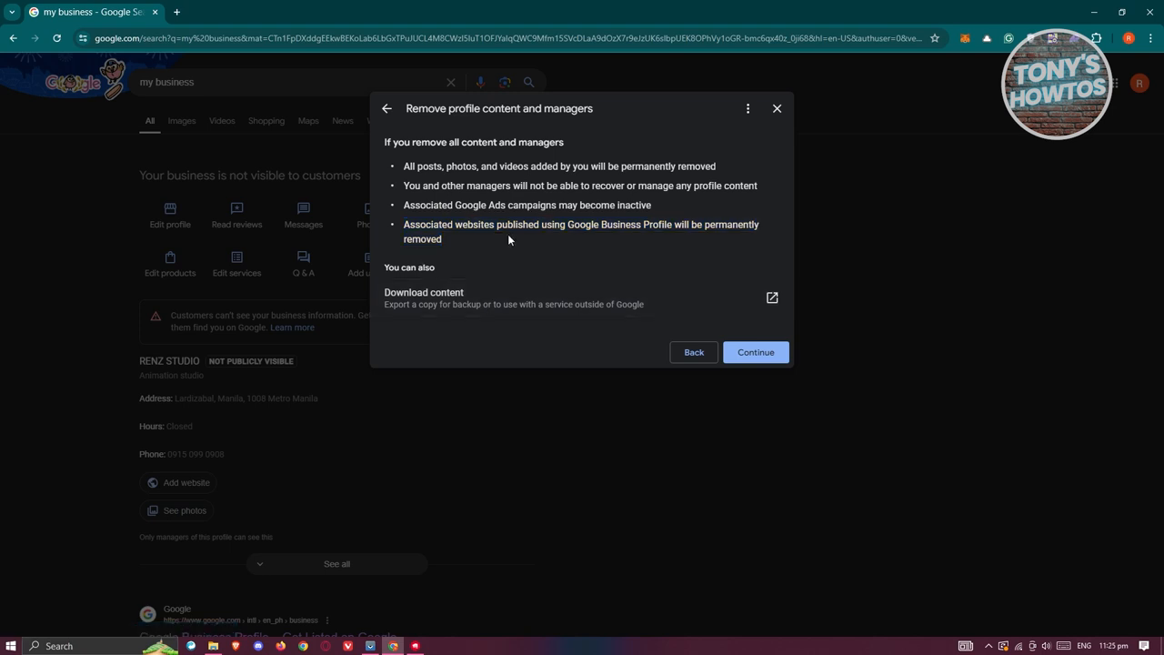
click(757, 353)
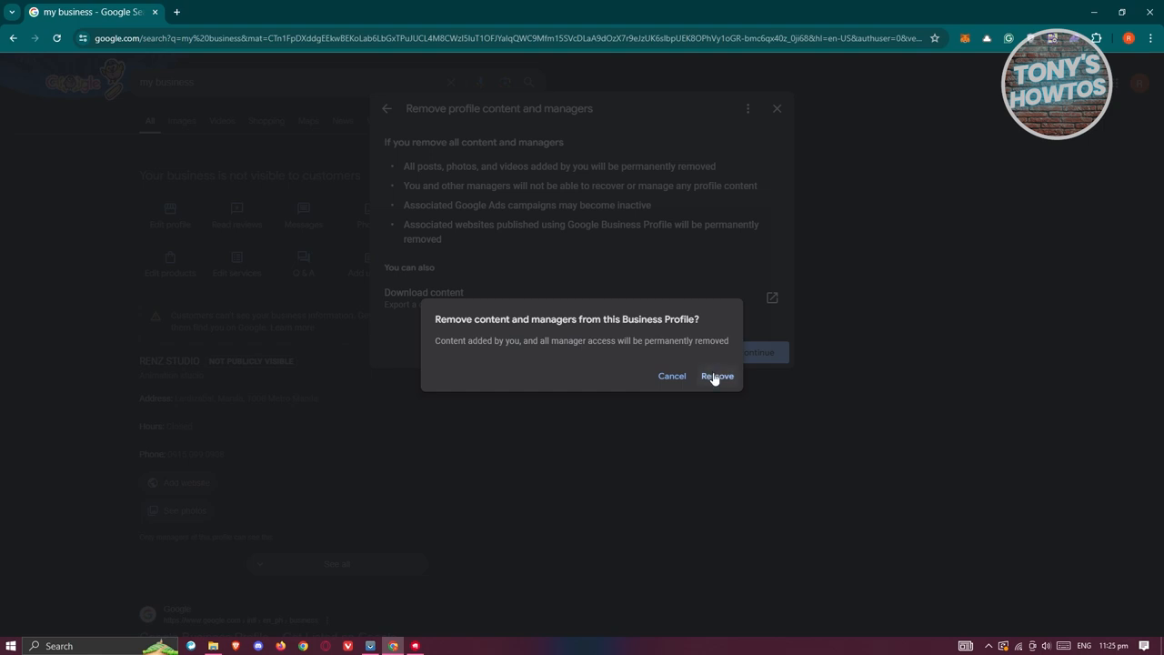
click(671, 374)
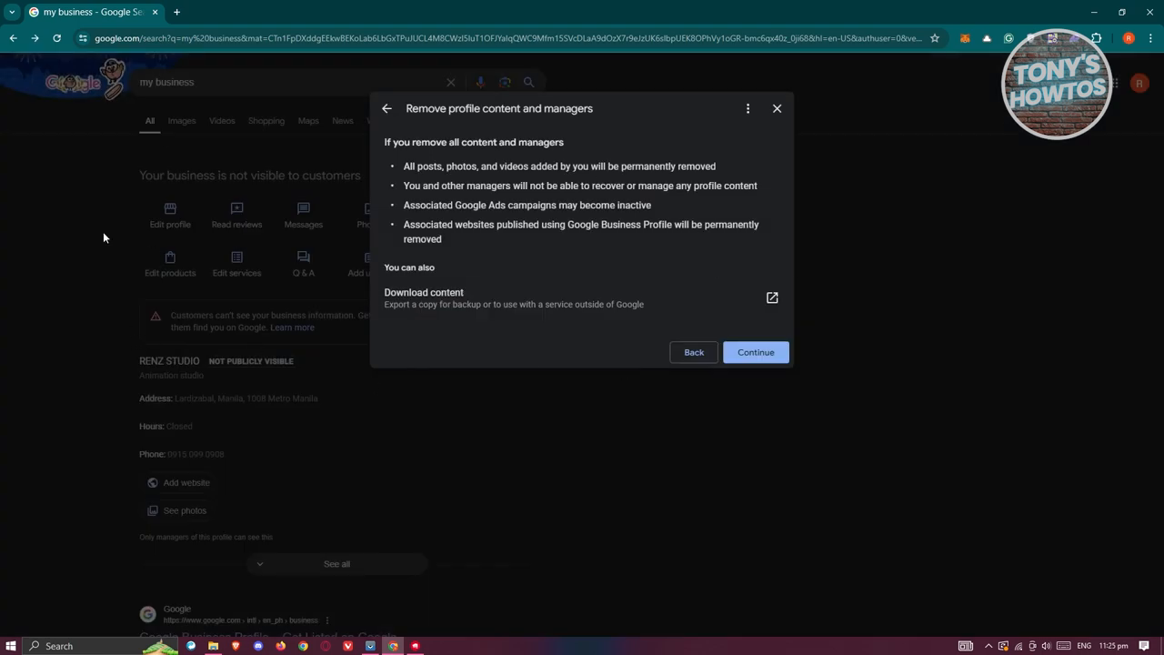
mouse_move(443, 542)
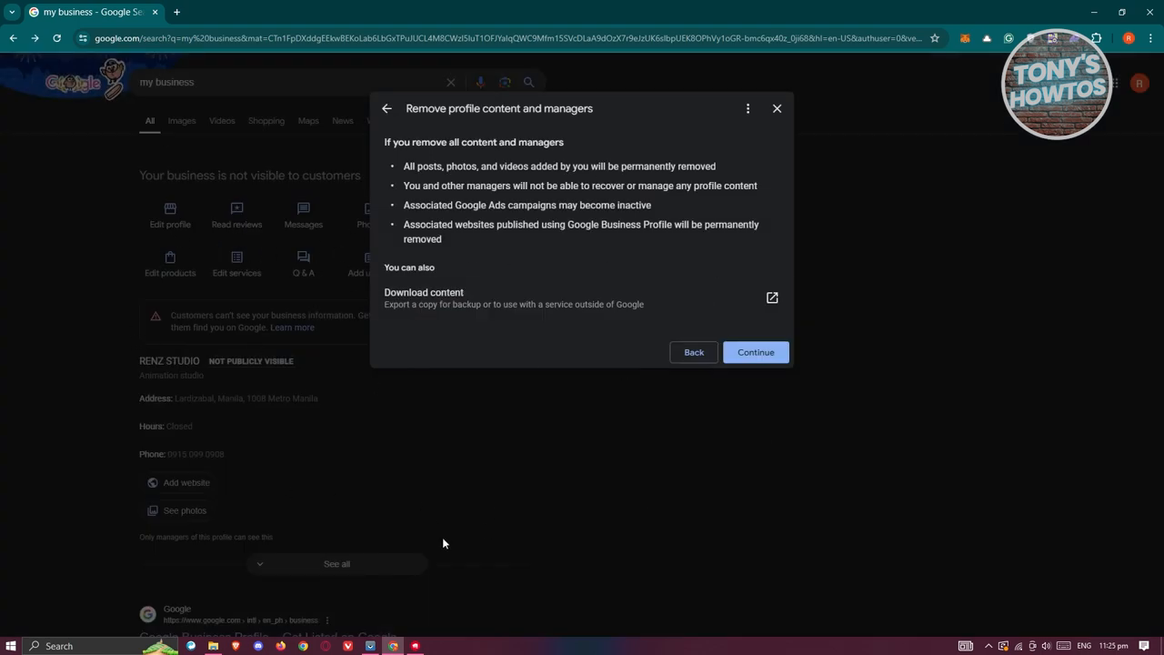
mouse_move(513, 255)
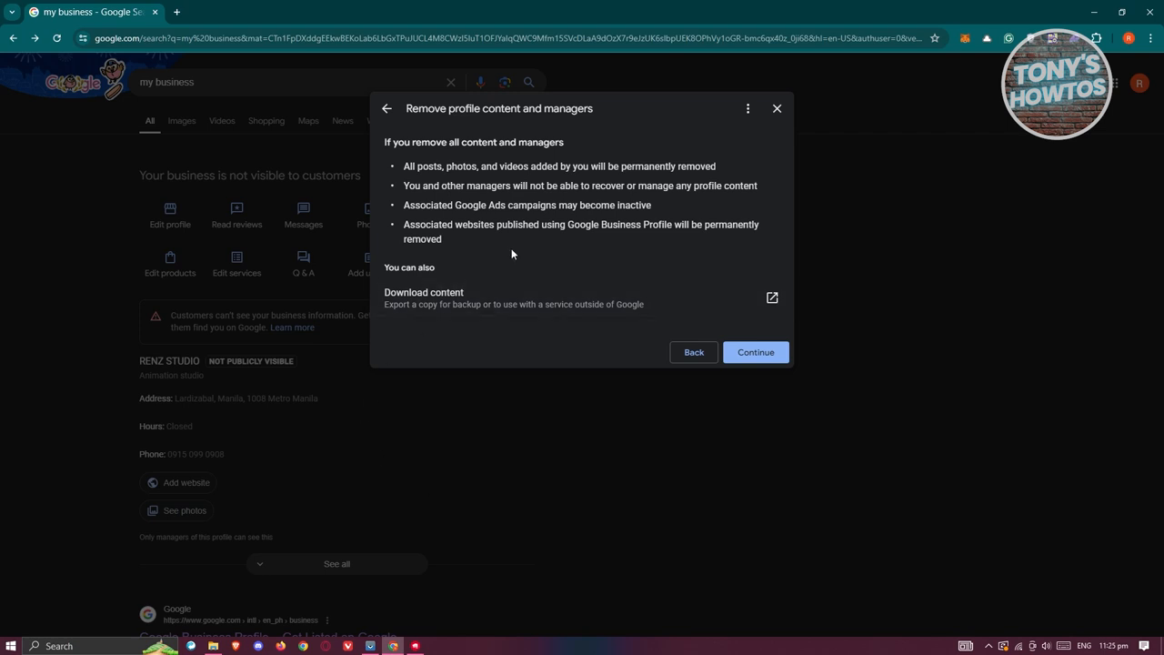